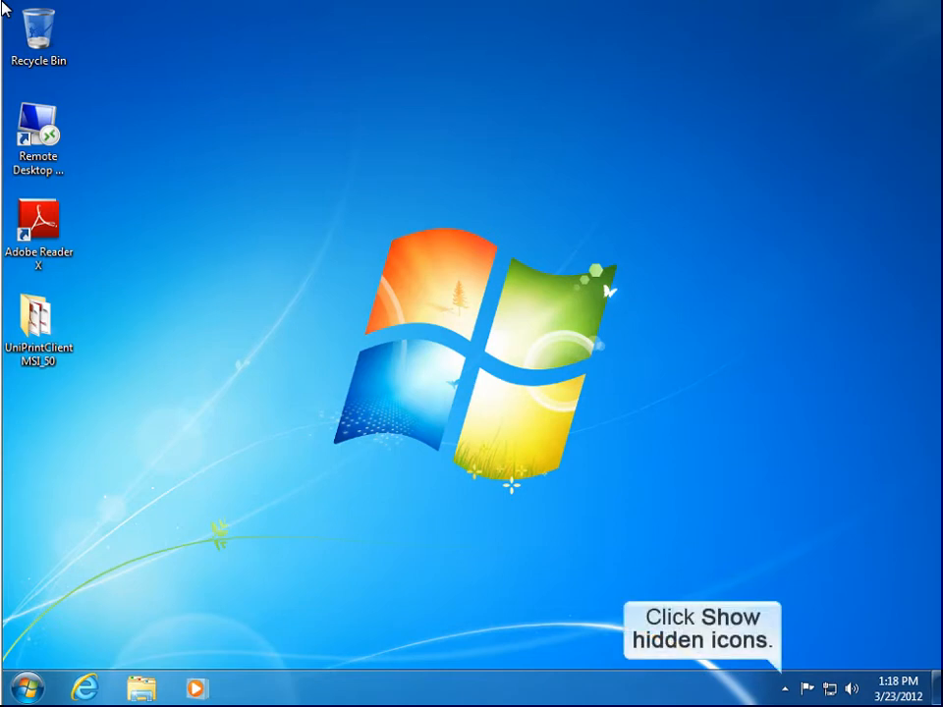
{"action": "mouse_move", "coordinate": [789, 690]}
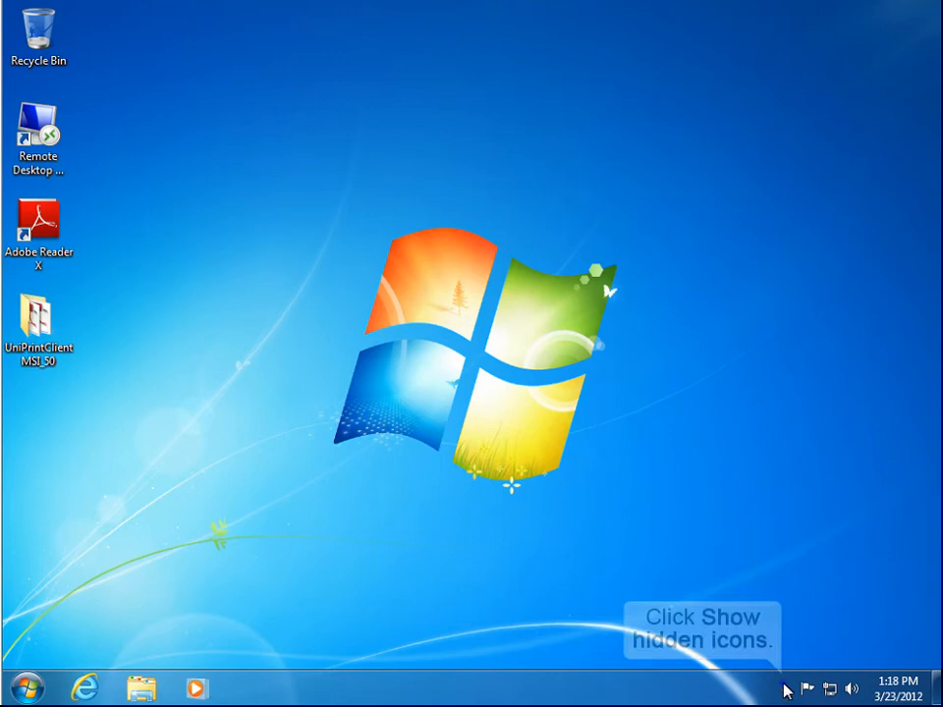
Step: Reveal the hidden tray icons and open the UniPrint icon's context menu
{"action": "left_click", "coordinate": [784, 687]}
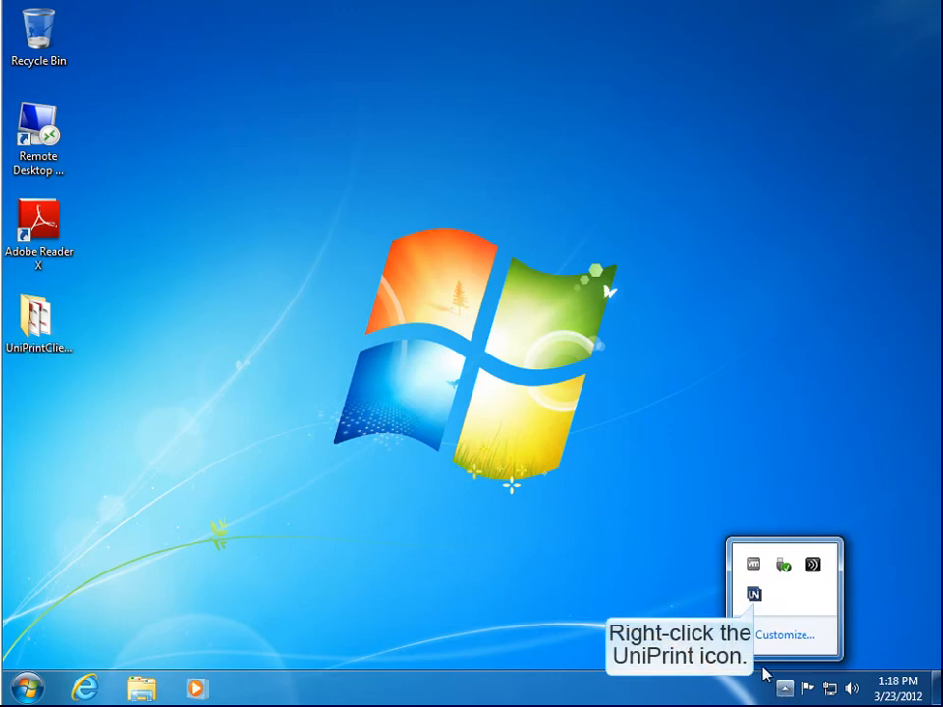
{"action": "right_click", "coordinate": [752, 595]}
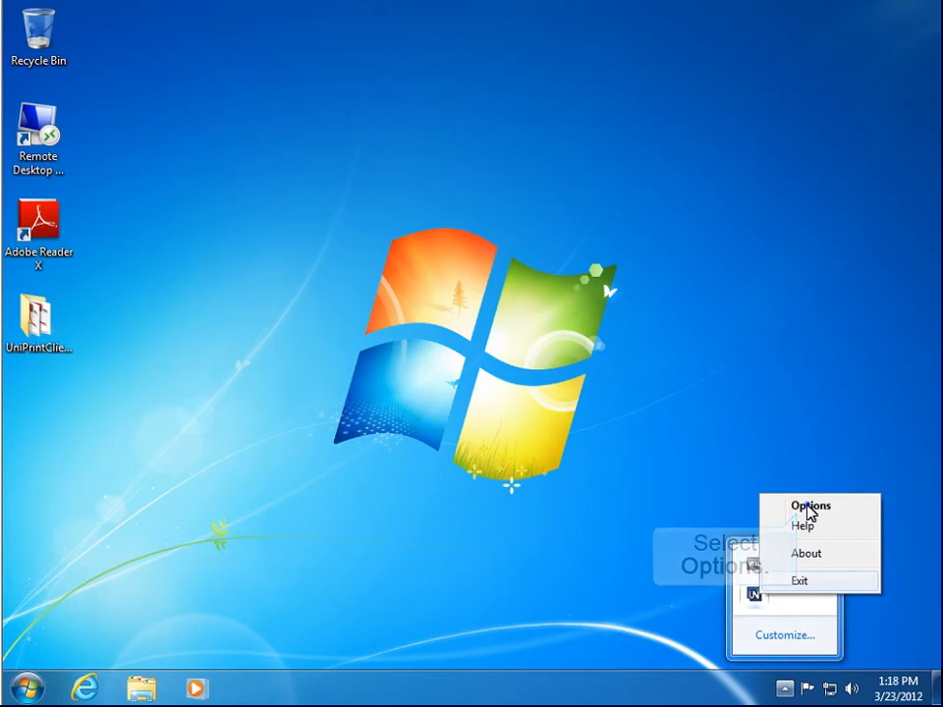
Step: Open Options and select 'Let me choose a printer every time I print' on the General tab
{"action": "left_click", "coordinate": [810, 506]}
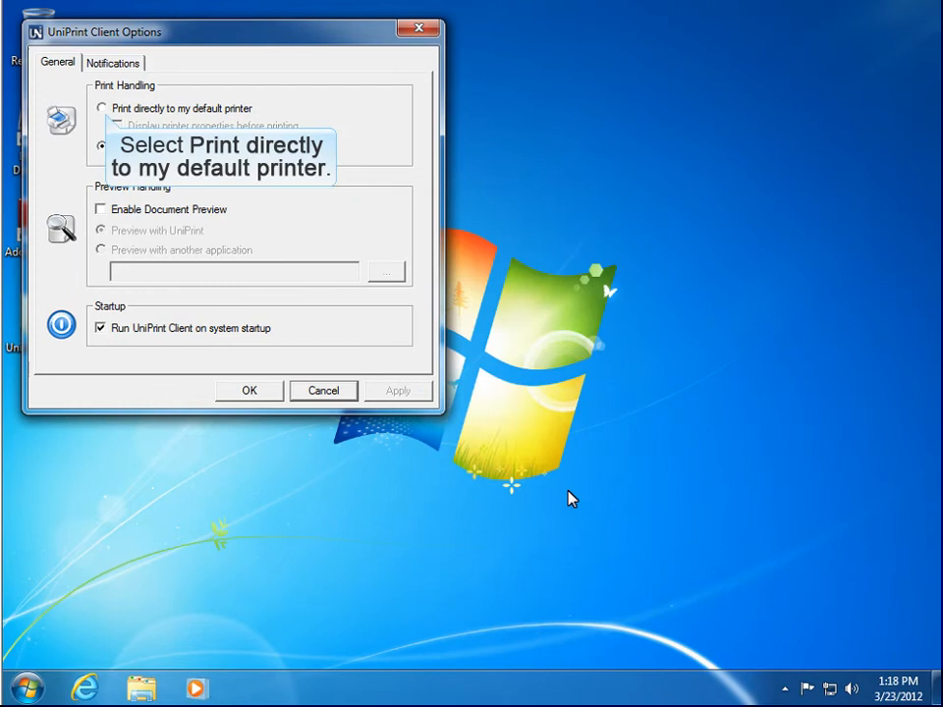
{"action": "mouse_move", "coordinate": [106, 125]}
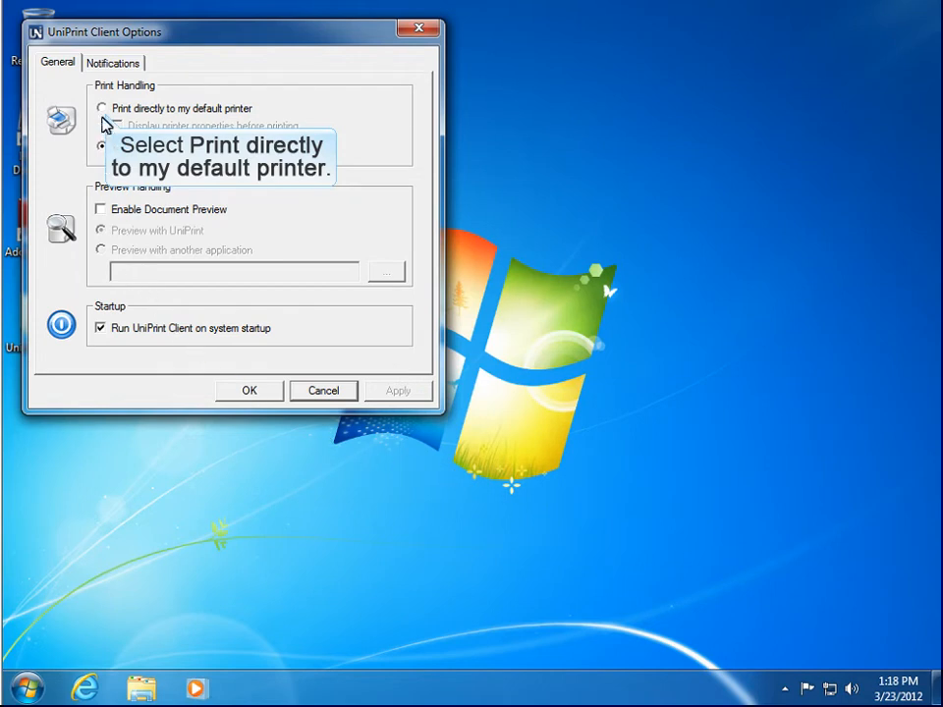
{"action": "left_click", "coordinate": [101, 108]}
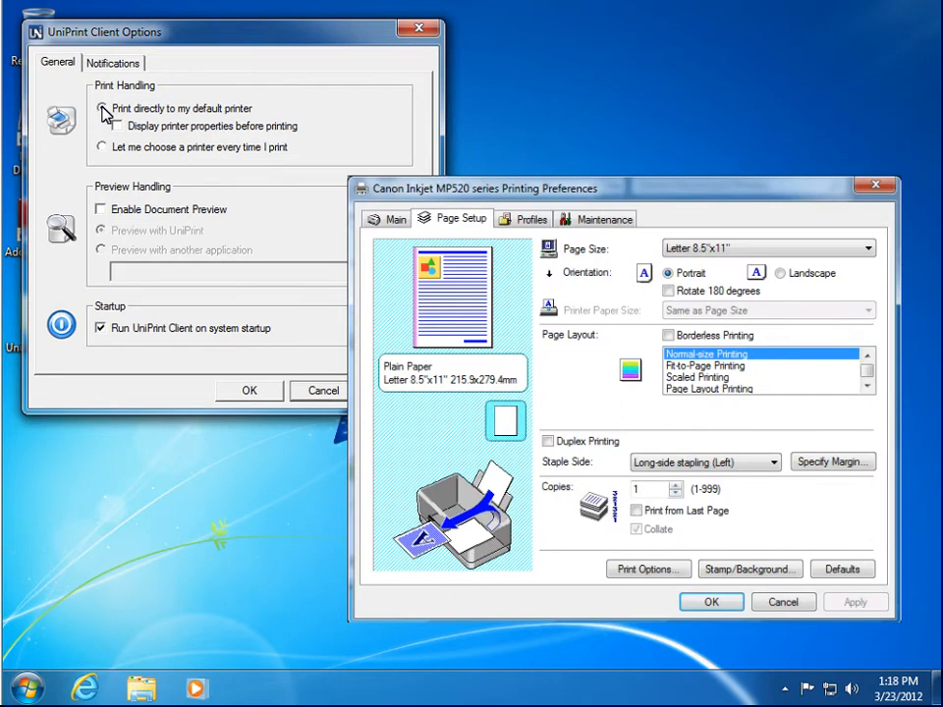
{"action": "left_click", "coordinate": [783, 602]}
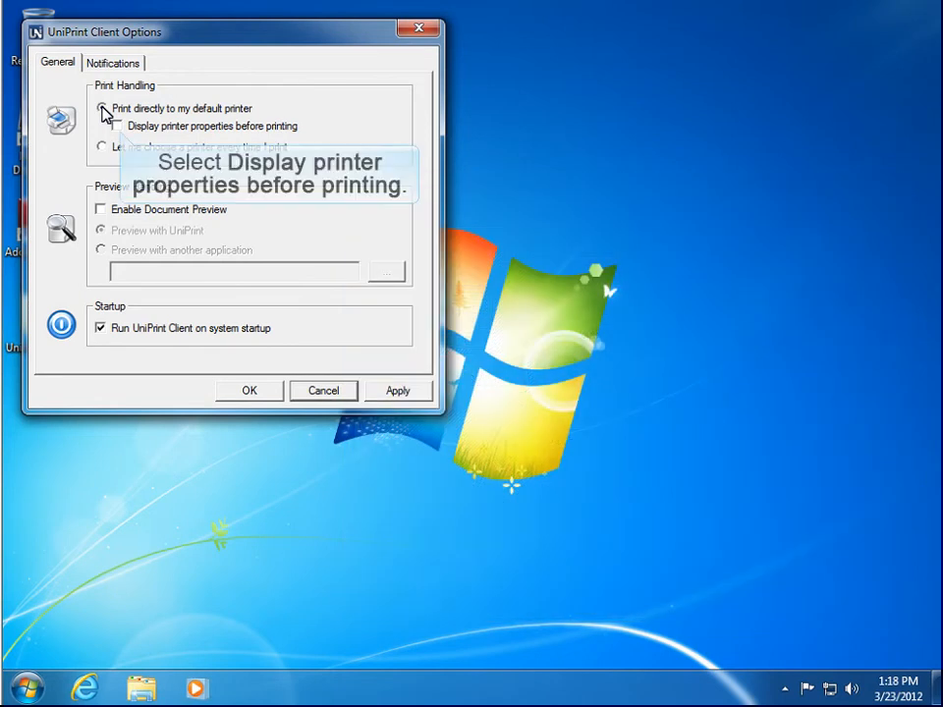
{"action": "left_click", "coordinate": [102, 108]}
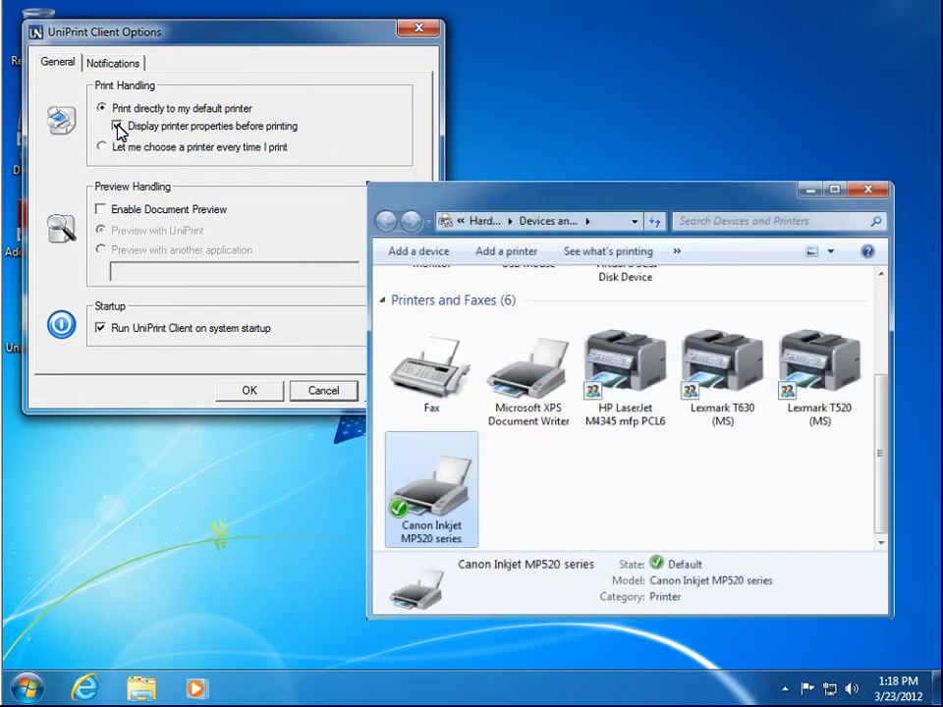
{"action": "left_click", "coordinate": [722, 369]}
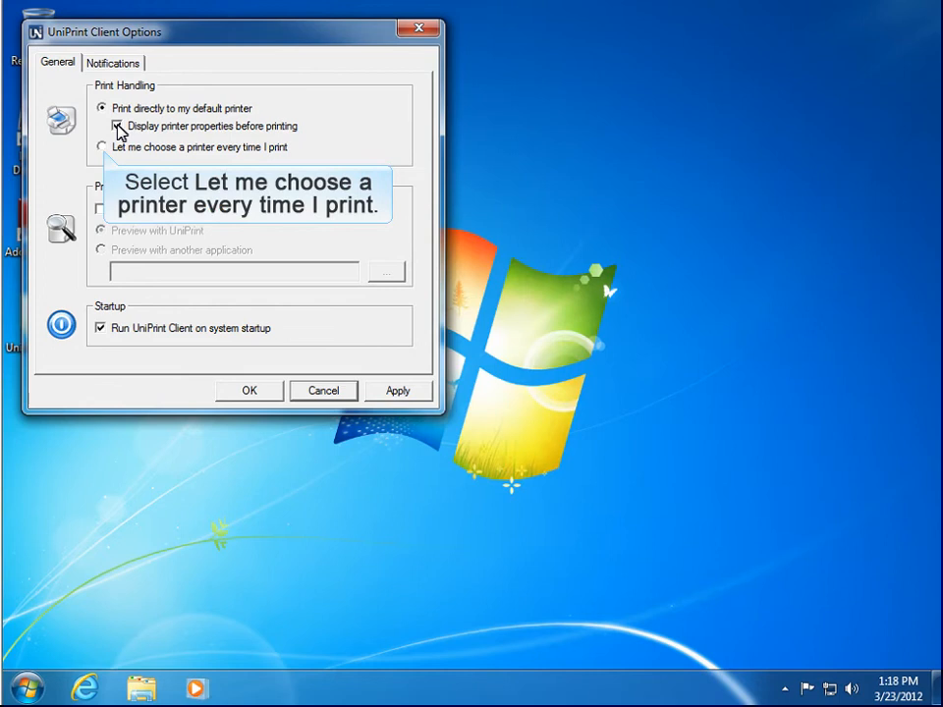
{"action": "left_click", "coordinate": [101, 146]}
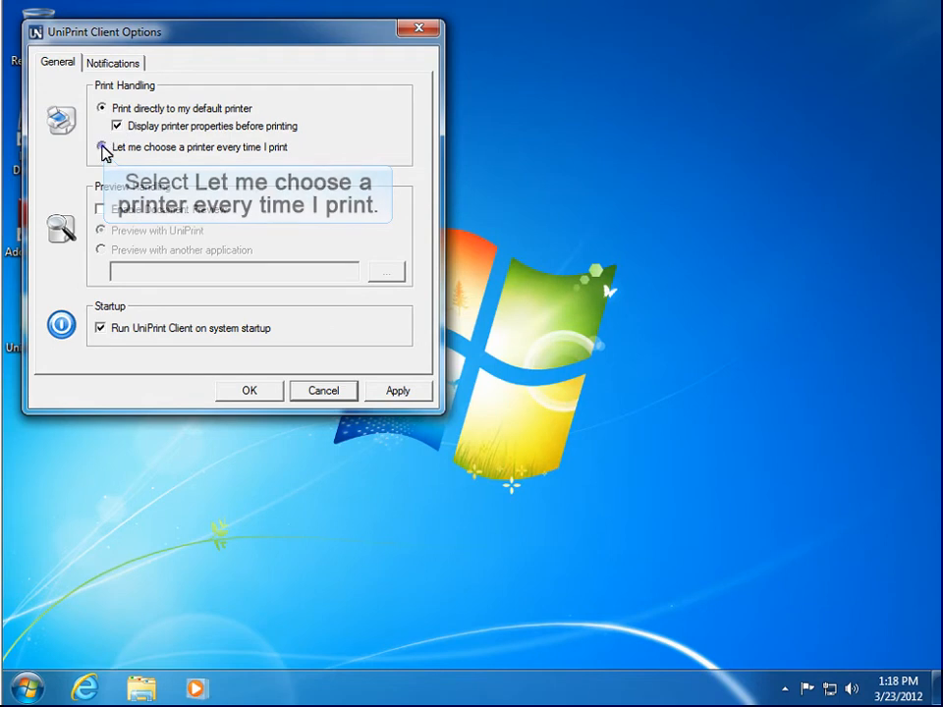
{"action": "left_click", "coordinate": [101, 147]}
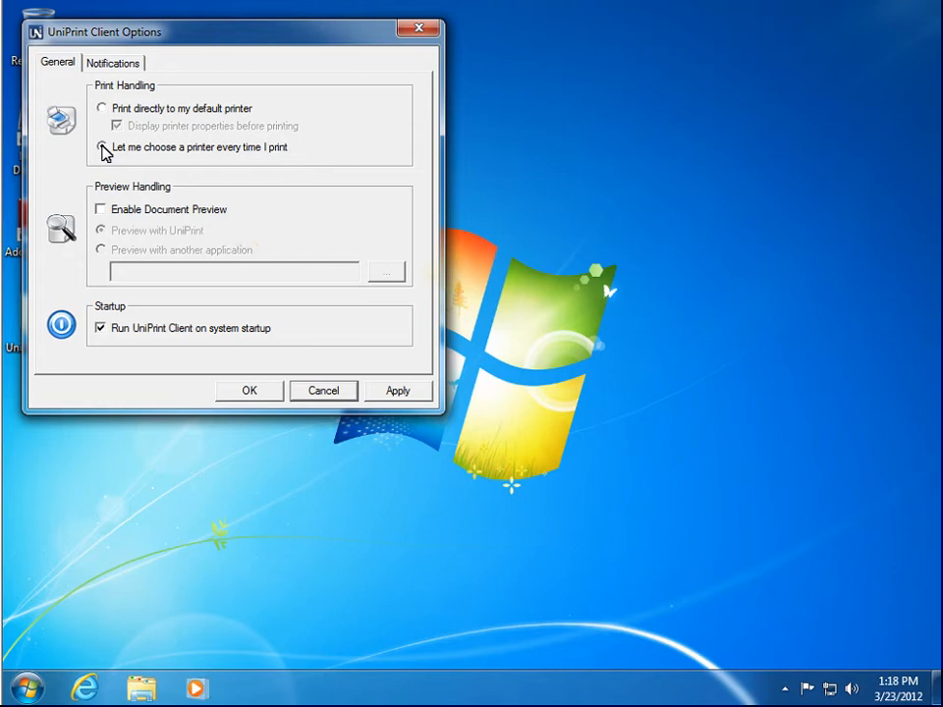
Step: Enable Document Preview with another application and browse for its program
{"action": "left_click", "coordinate": [101, 146]}
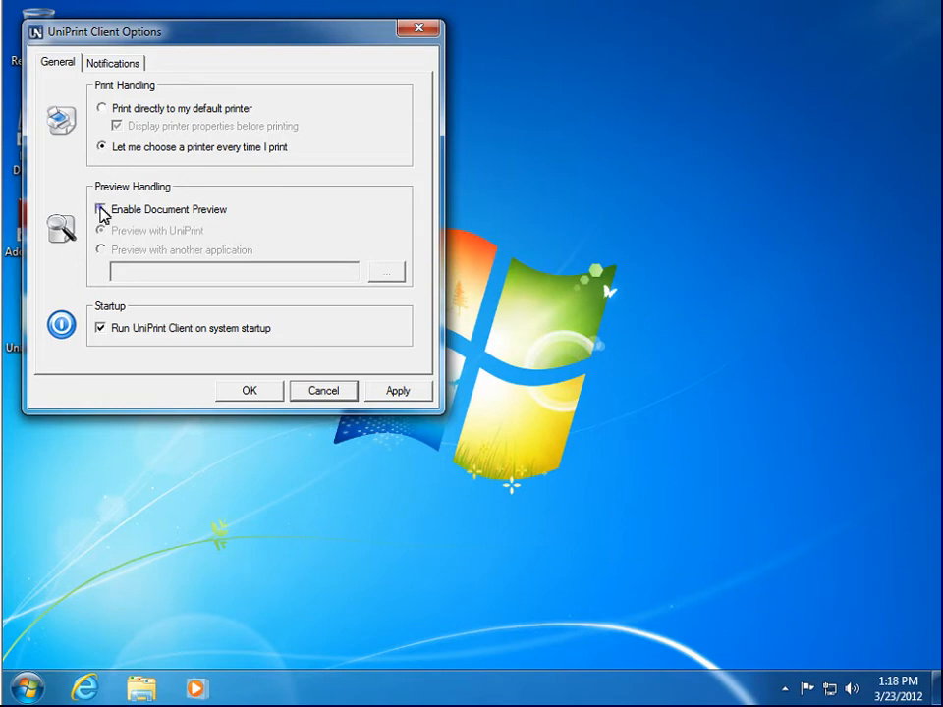
{"action": "left_click", "coordinate": [101, 210]}
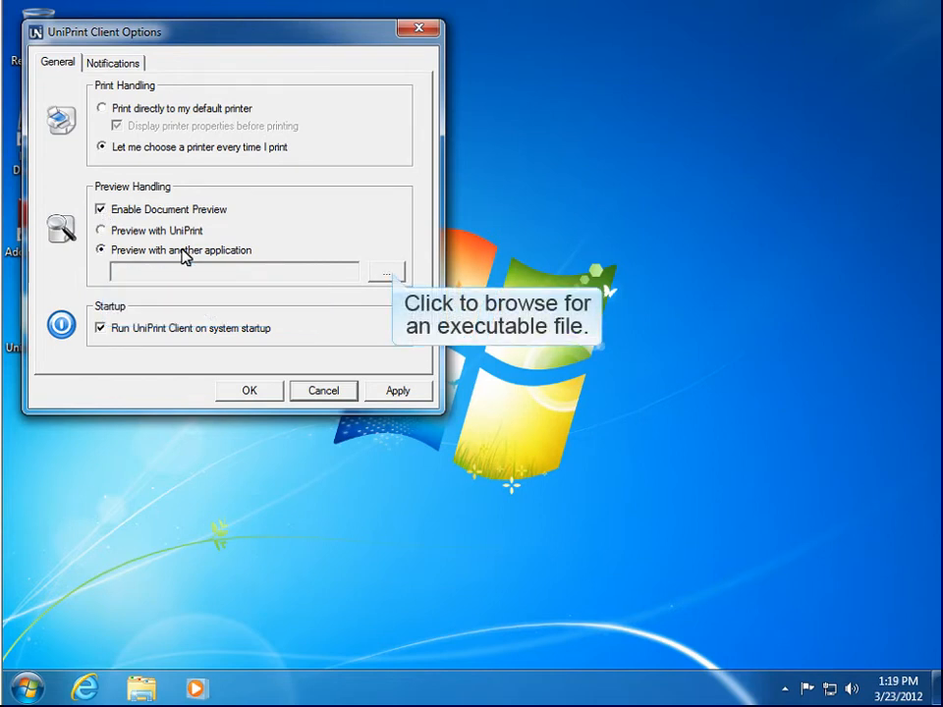
{"action": "left_click", "coordinate": [387, 271]}
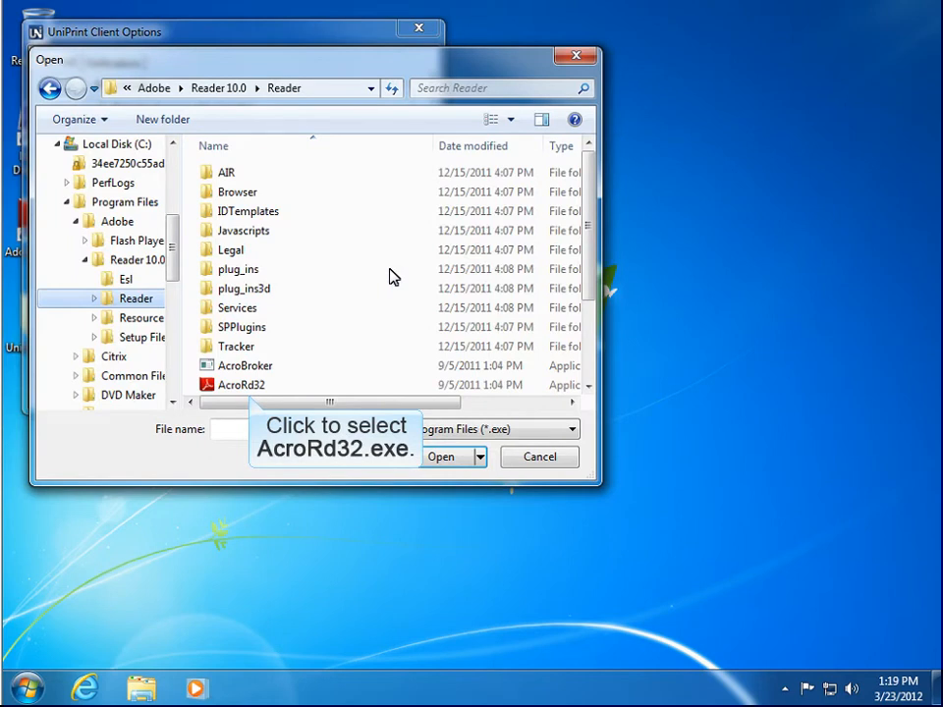
Step: Select AcroRd32 in the Open dialog as the preview application
{"action": "left_click", "coordinate": [240, 385]}
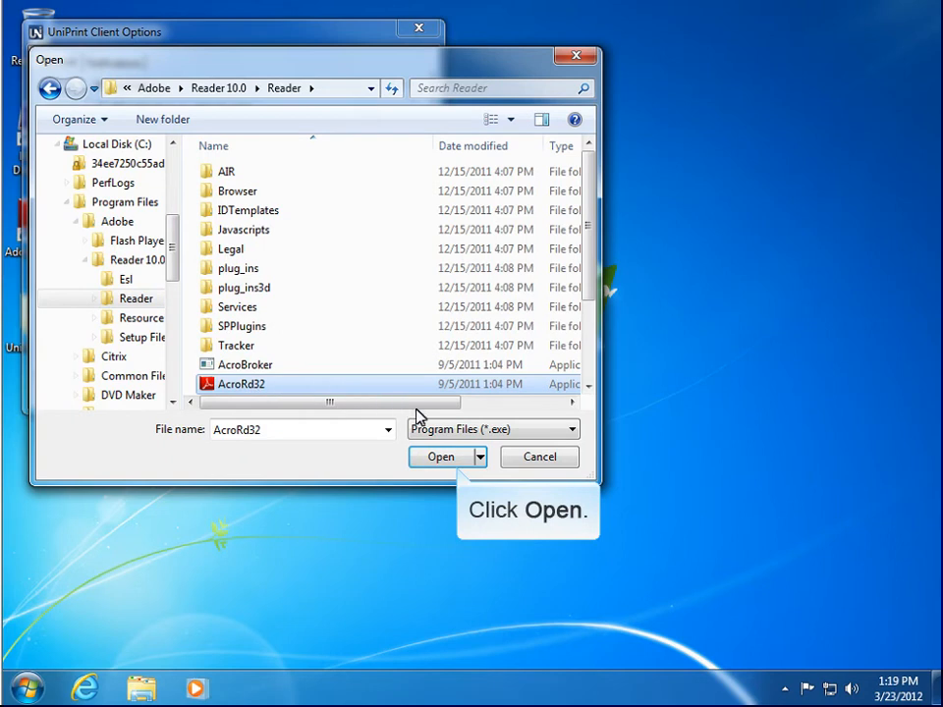
{"action": "left_click", "coordinate": [442, 456]}
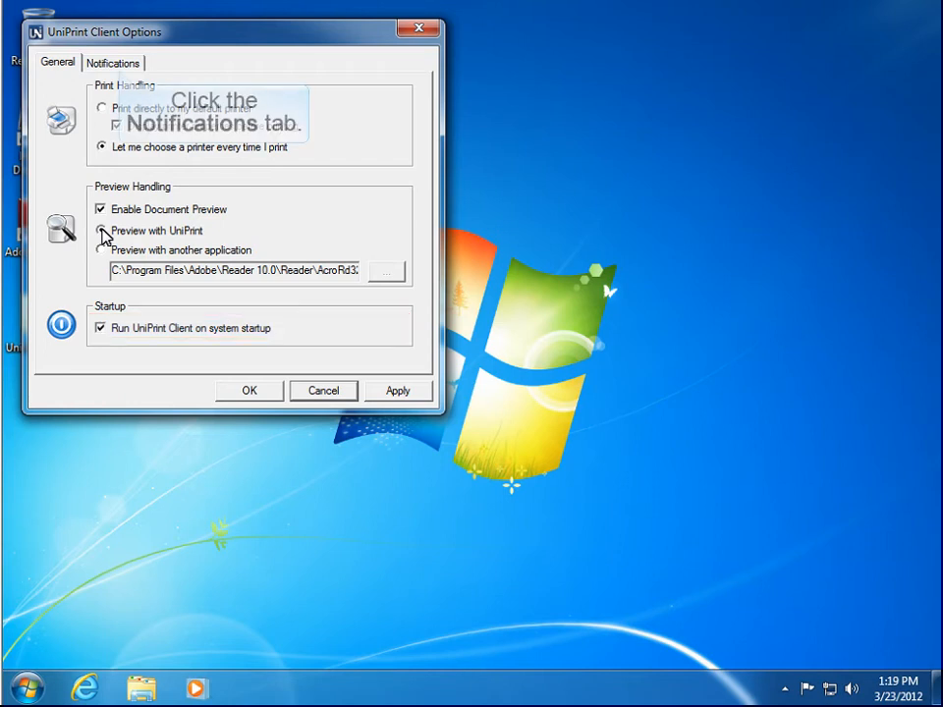
Step: Select Preview with UniPrint and view the Notifications tab
{"action": "left_click", "coordinate": [100, 230]}
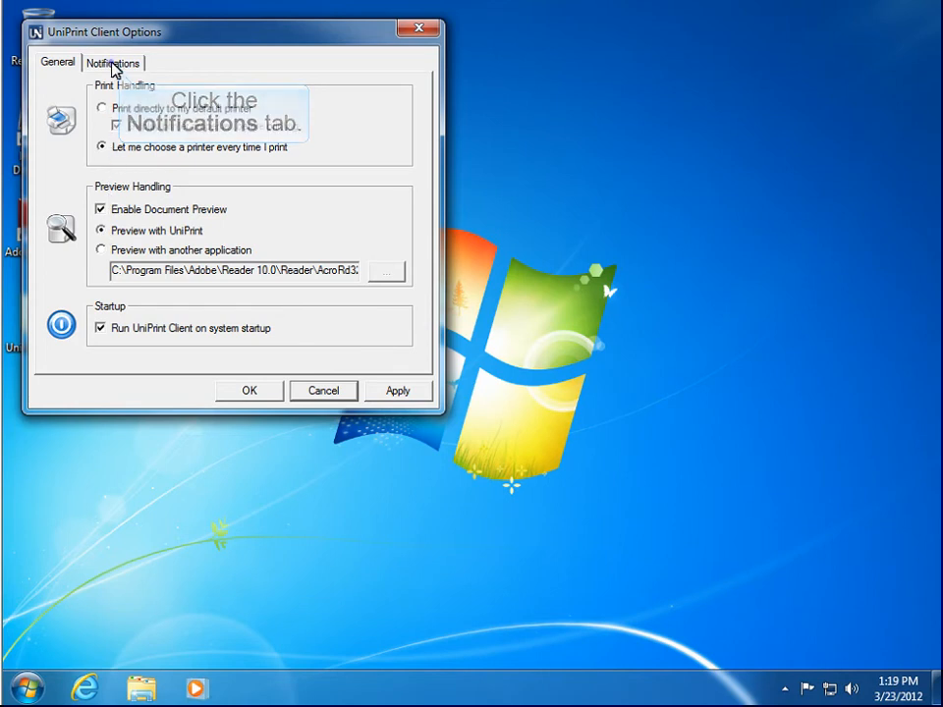
{"action": "left_click", "coordinate": [113, 62]}
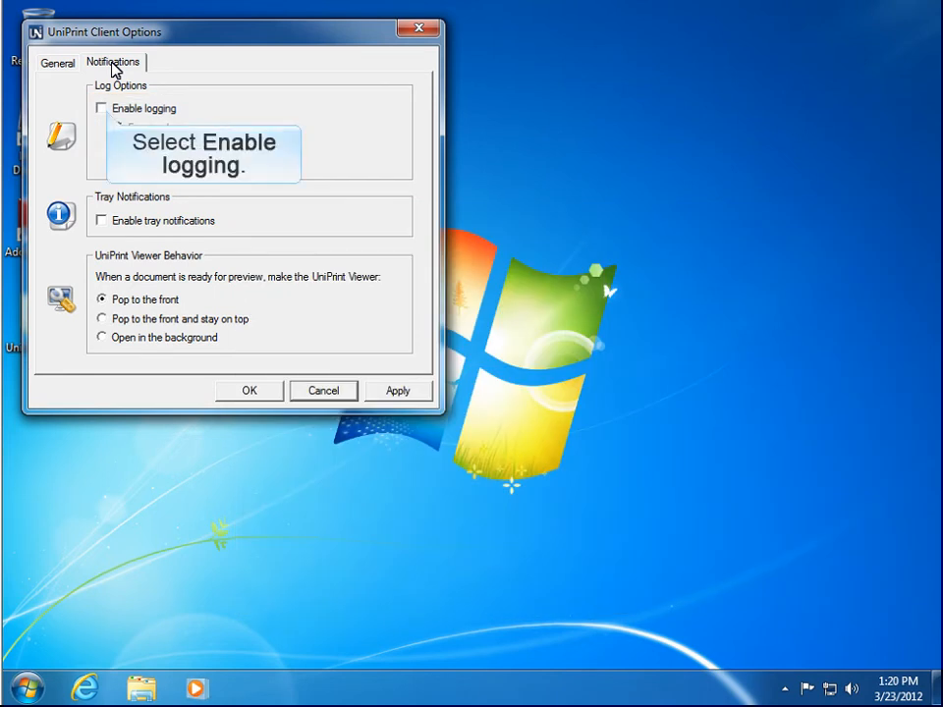
Step: Enable logging at Verbose (log everything) level and tick tray notifications
{"action": "left_click", "coordinate": [102, 109]}
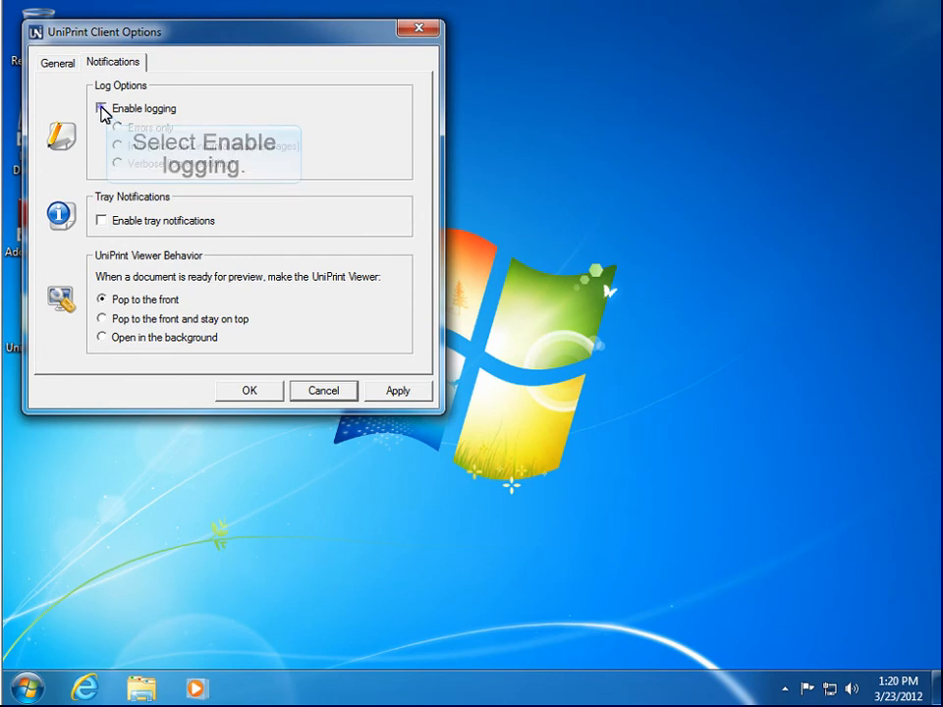
{"action": "left_click", "coordinate": [101, 109]}
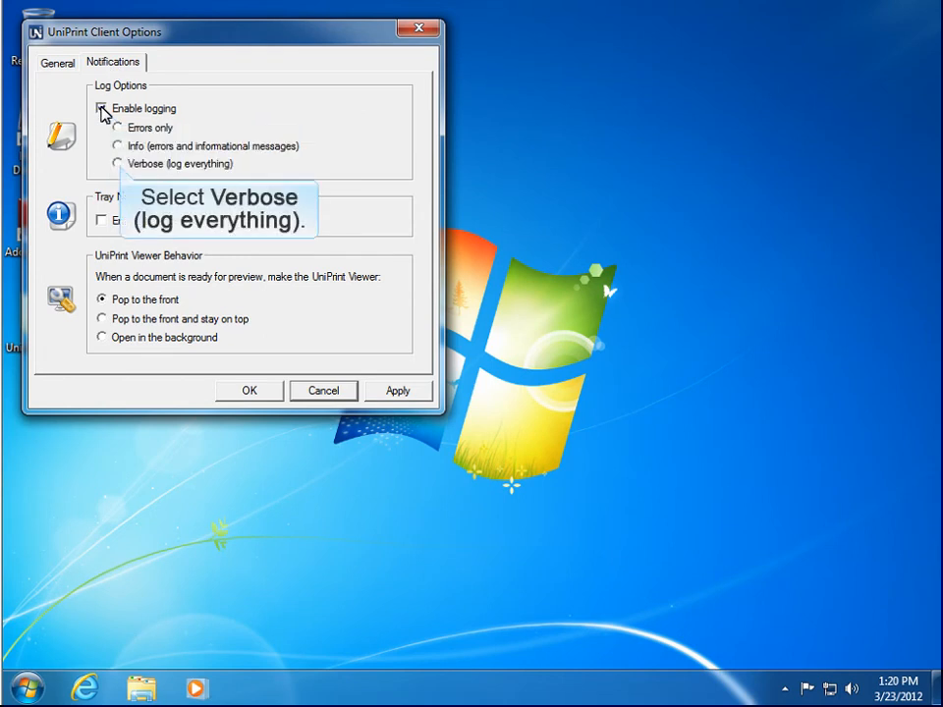
{"action": "left_click", "coordinate": [101, 108]}
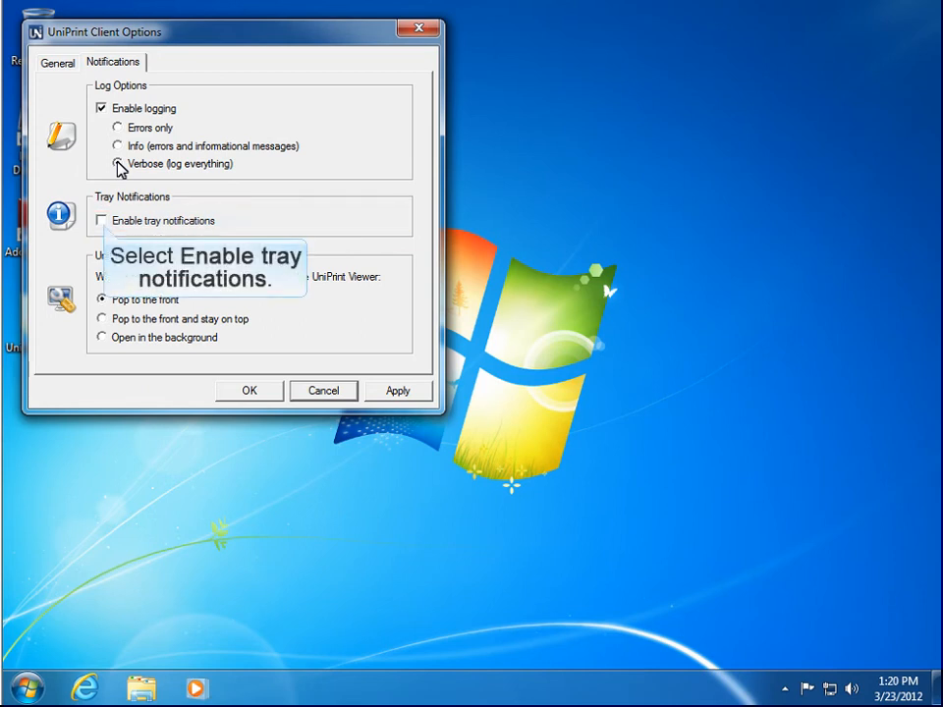
{"action": "left_click", "coordinate": [118, 164]}
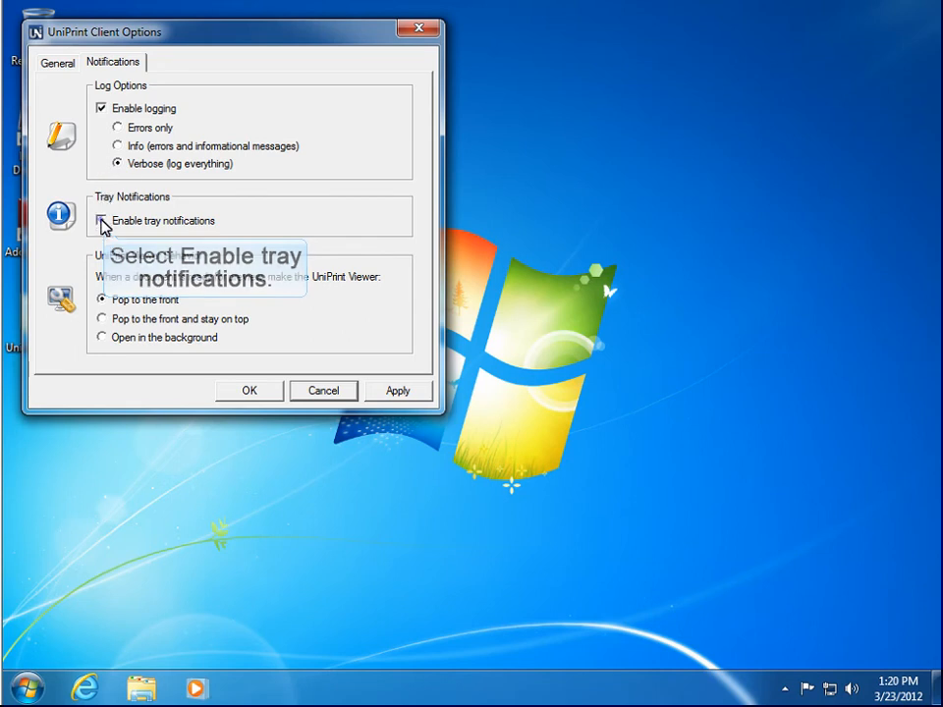
{"action": "left_click", "coordinate": [101, 220]}
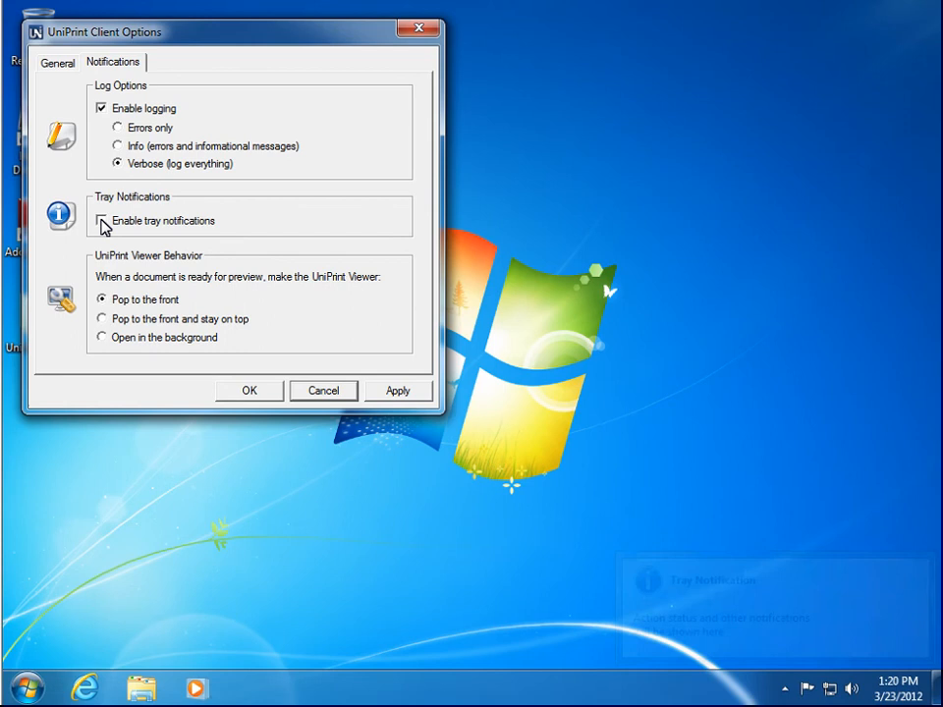
Step: Keep tray notifications on, set viewer to pop to front and stay on top, then apply and close
{"action": "left_click", "coordinate": [102, 220]}
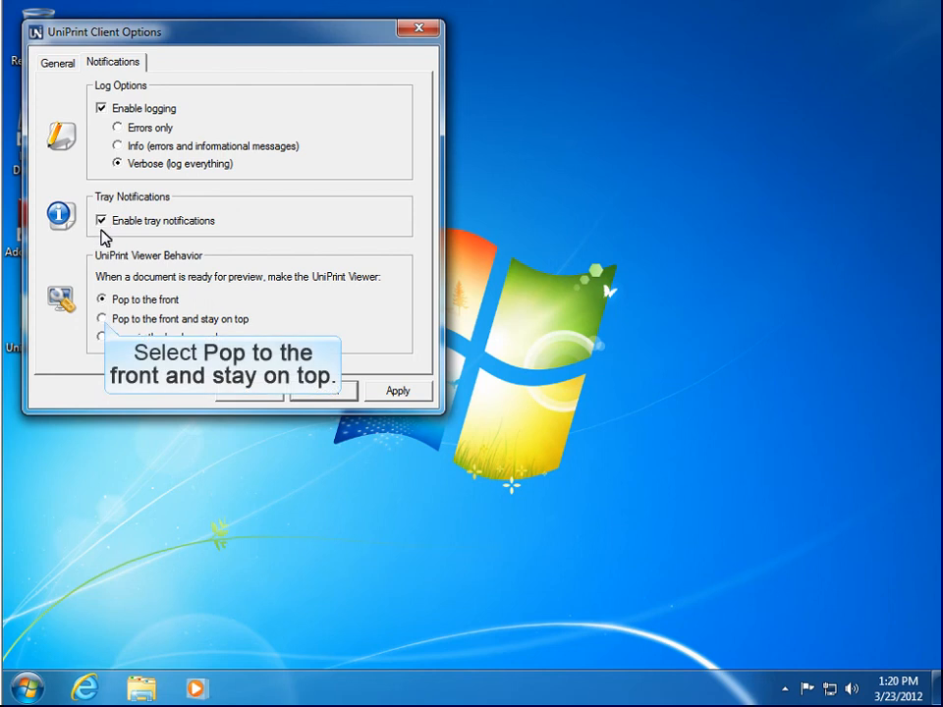
{"action": "left_click", "coordinate": [100, 318]}
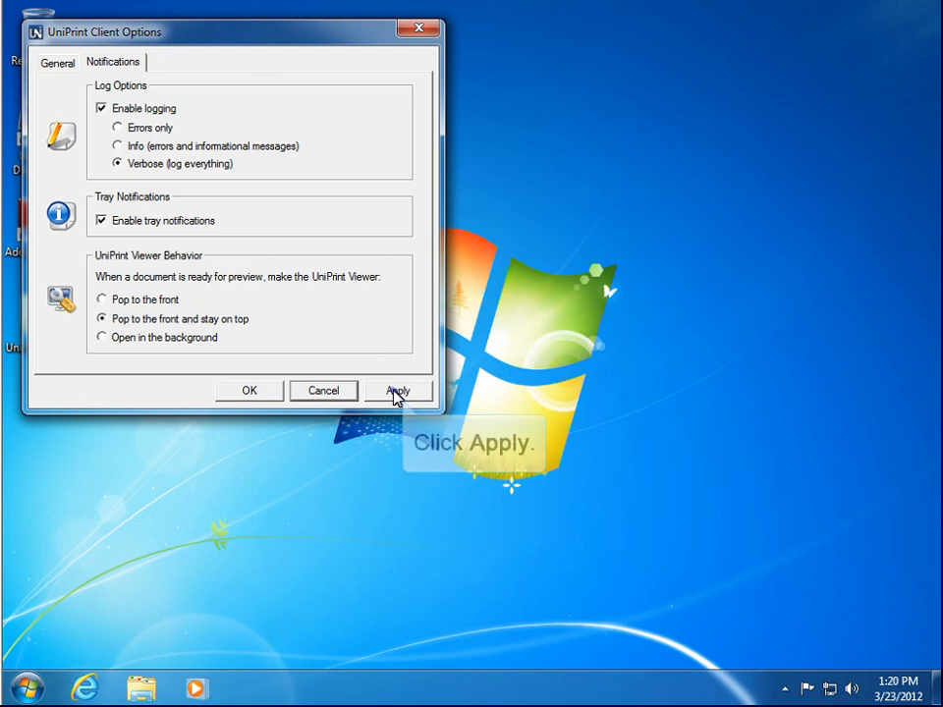
{"action": "left_click", "coordinate": [397, 390]}
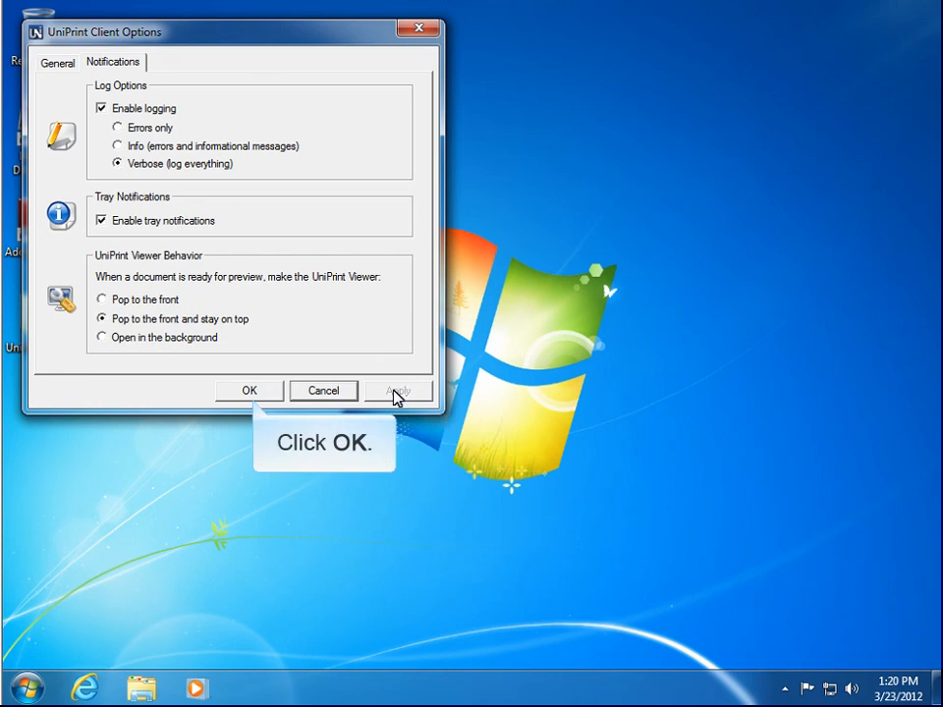
{"action": "left_click", "coordinate": [249, 390]}
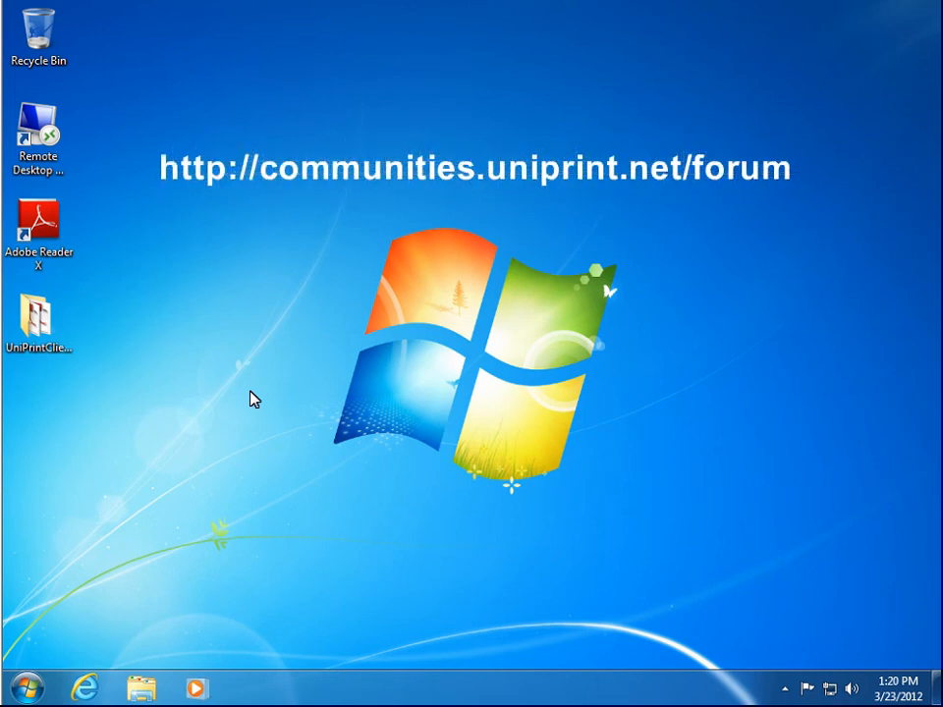
{"action": "mouse_move", "coordinate": [476, 208]}
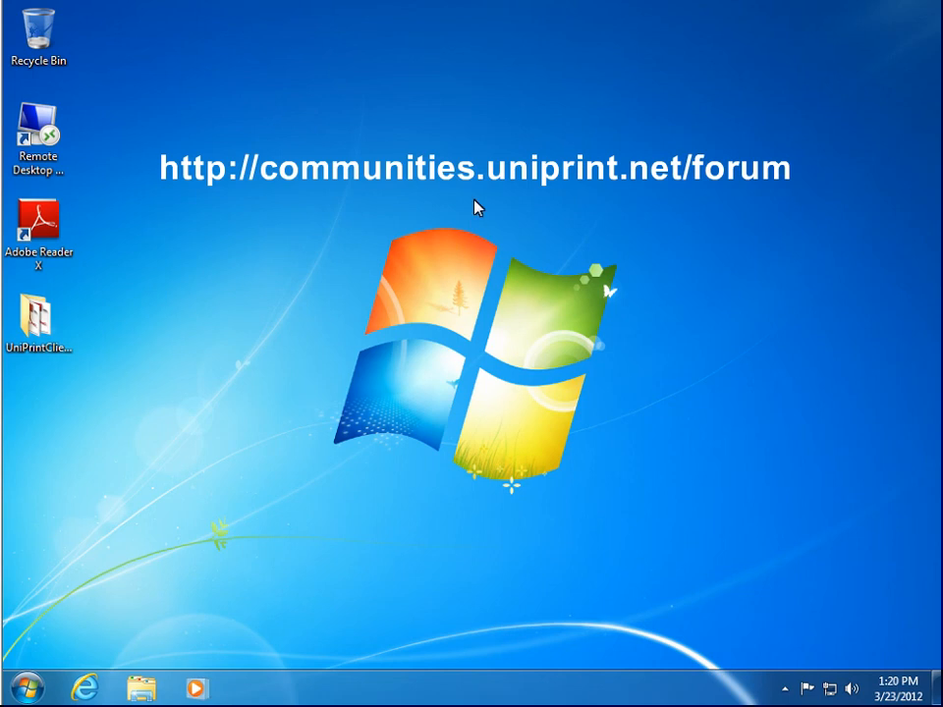